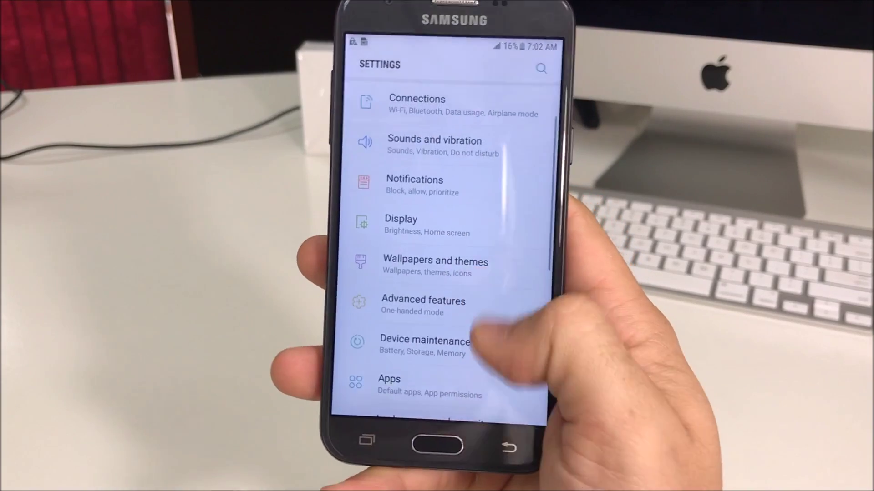
Go to General management > Reset to reach the Factory data reset option
scroll(down, 3)
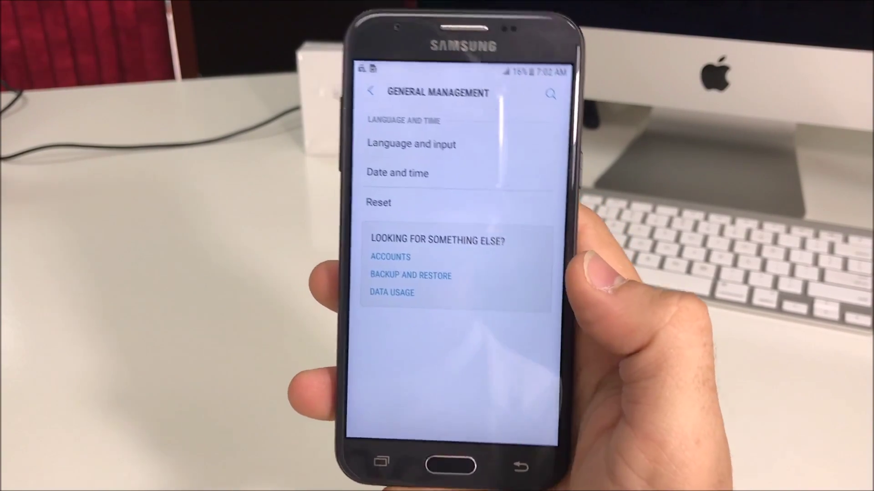
click(378, 202)
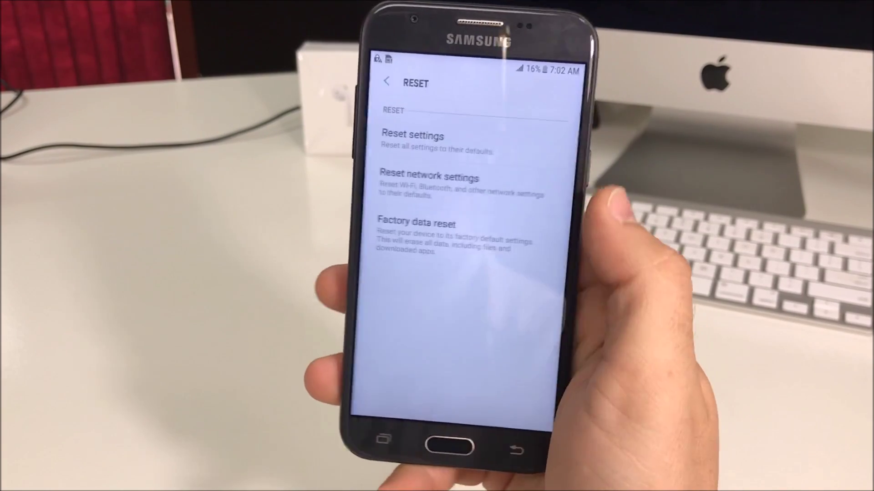